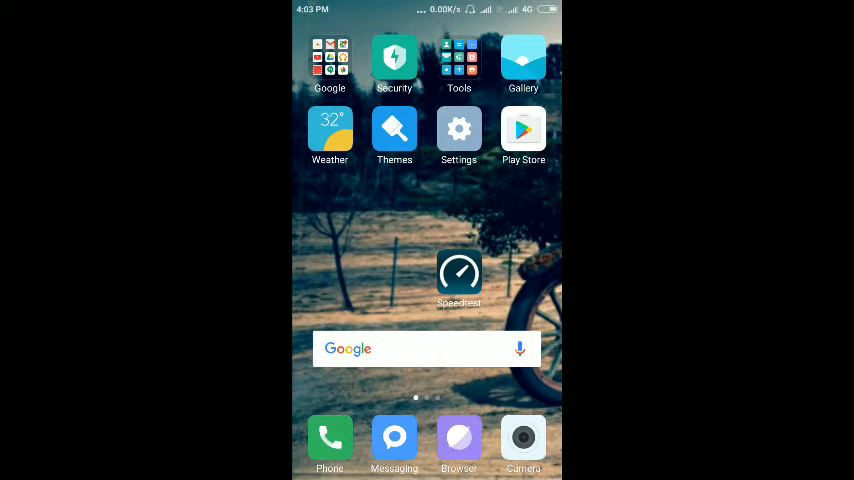
# - Run a baseline speed test in the Speedtest app before changing the APN
pyautogui.click(460, 276)
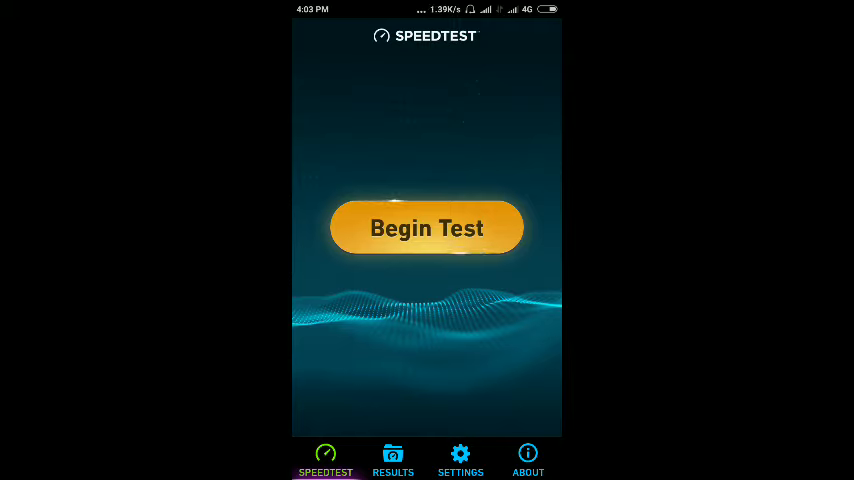
pyautogui.click(426, 228)
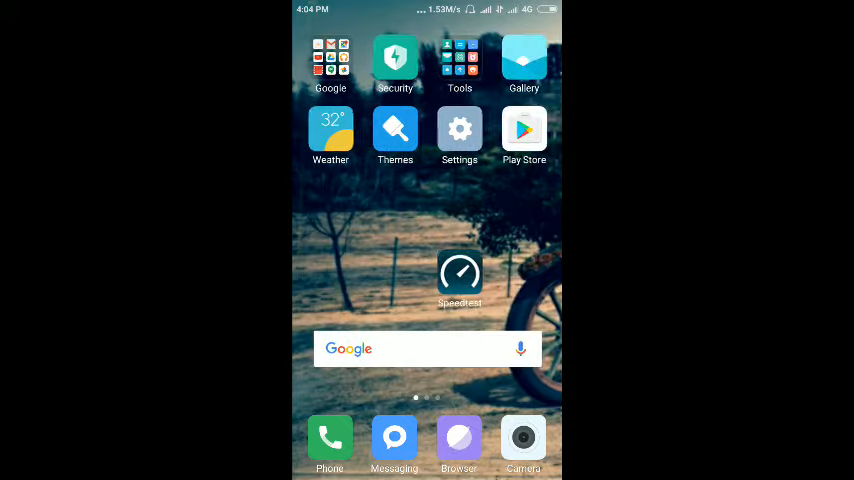
# - Go to Settings > mobile networks > Access point names and select the Internet APN
pyautogui.click(460, 128)
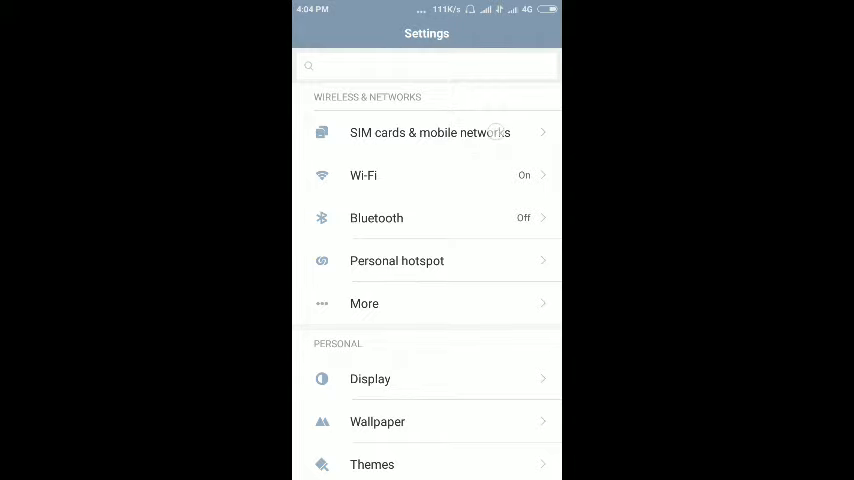
pyautogui.click(428, 132)
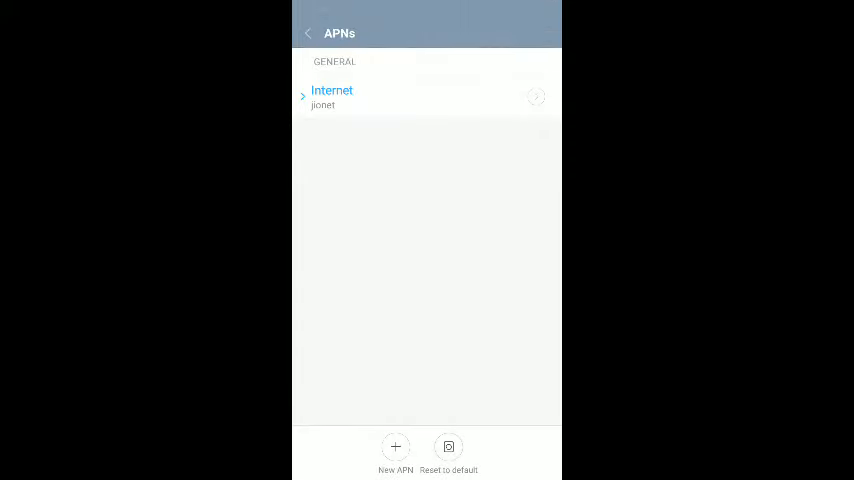
pyautogui.click(332, 96)
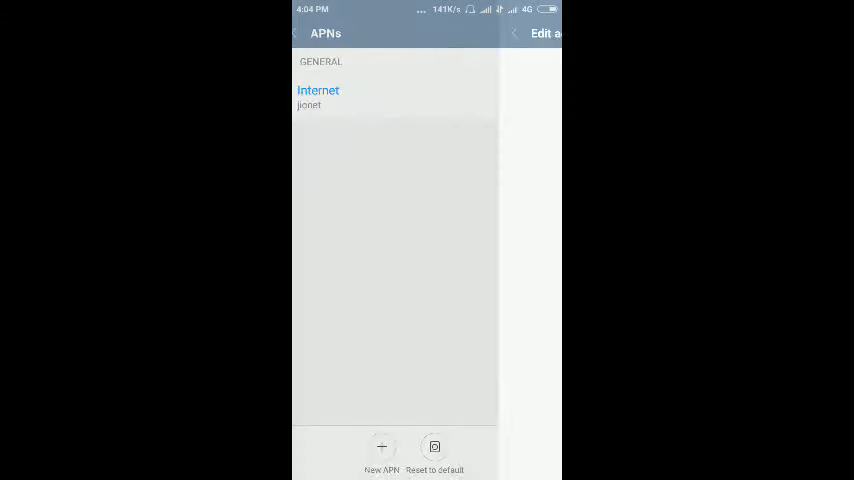
# - Set the access point's port to 8080
pyautogui.click(318, 90)
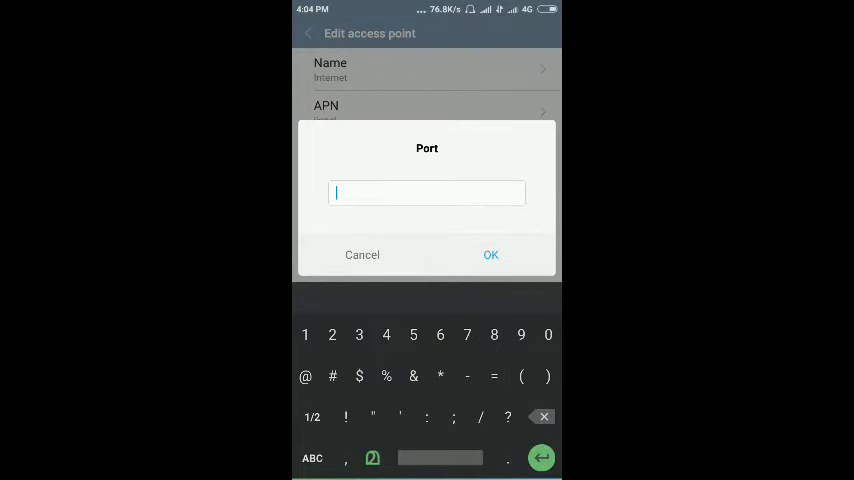
pyautogui.click(490, 254)
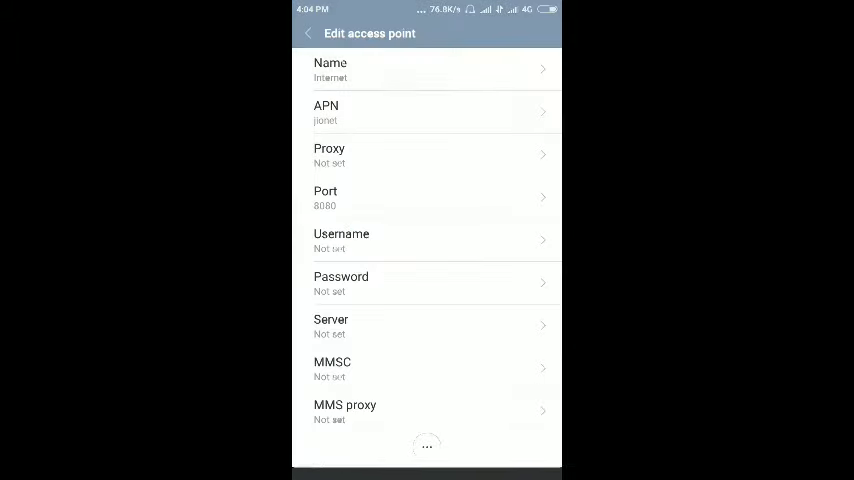
pyautogui.scroll(-3)
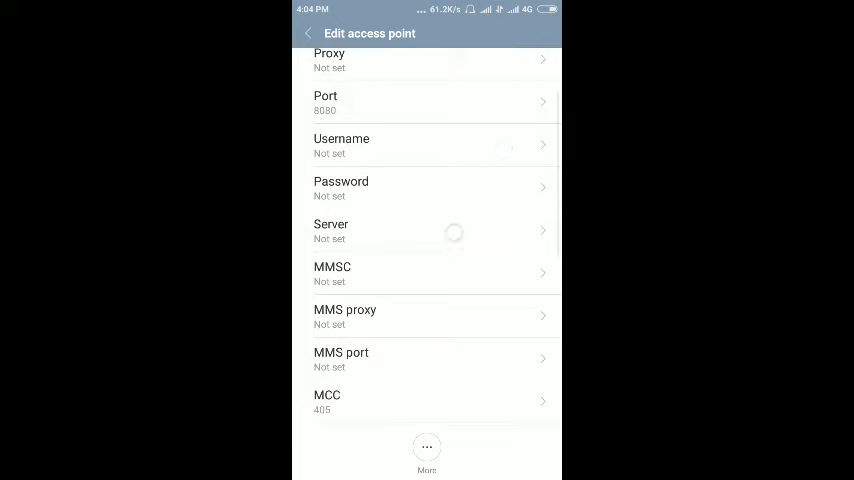
pyautogui.write('www.wfjio')
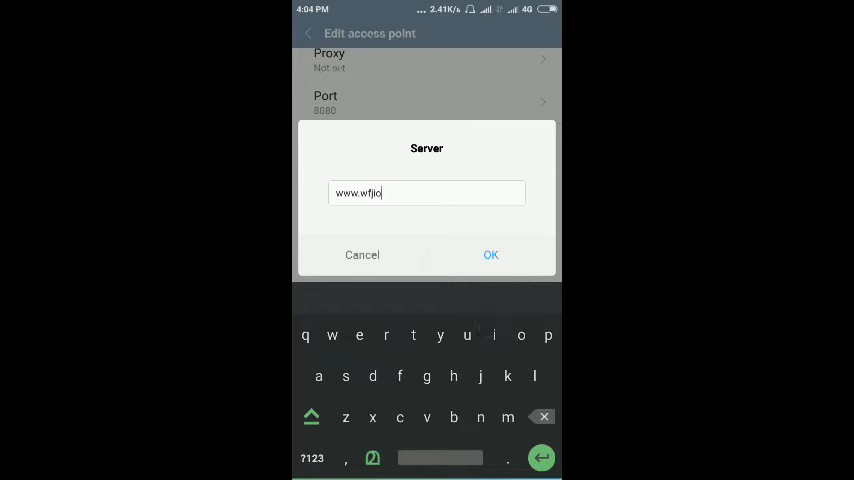
pyautogui.write('.co')
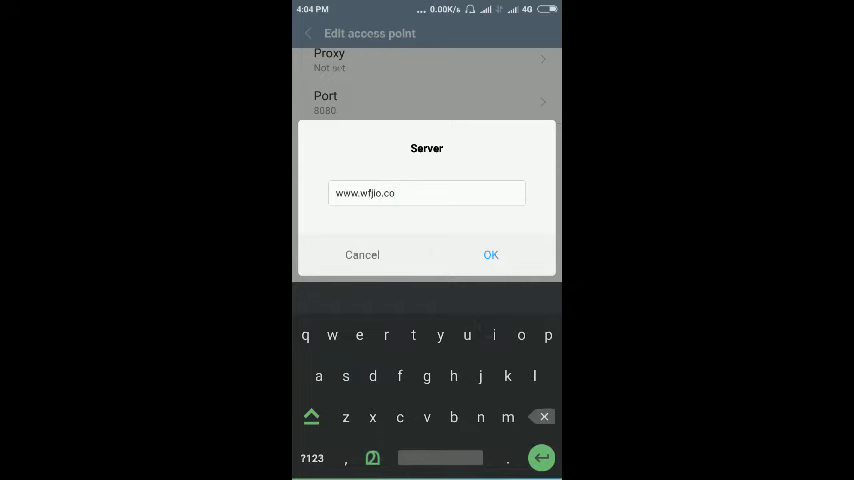
pyautogui.press('Backspace')
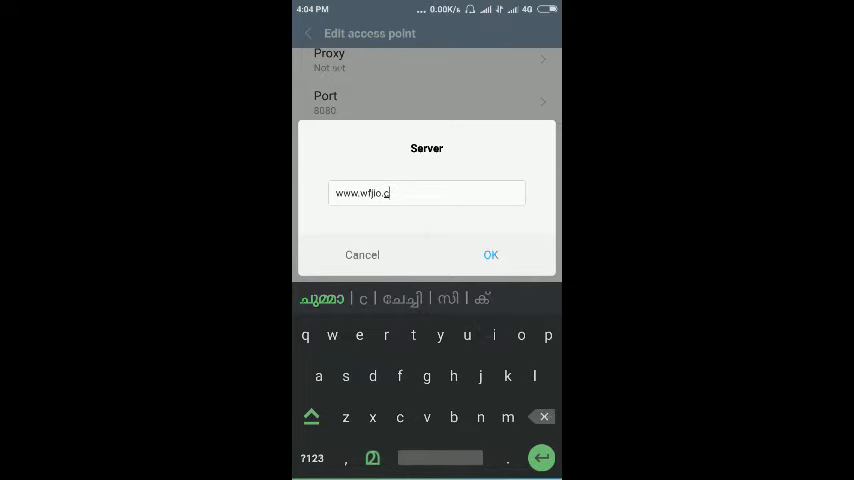
pyautogui.write('om')
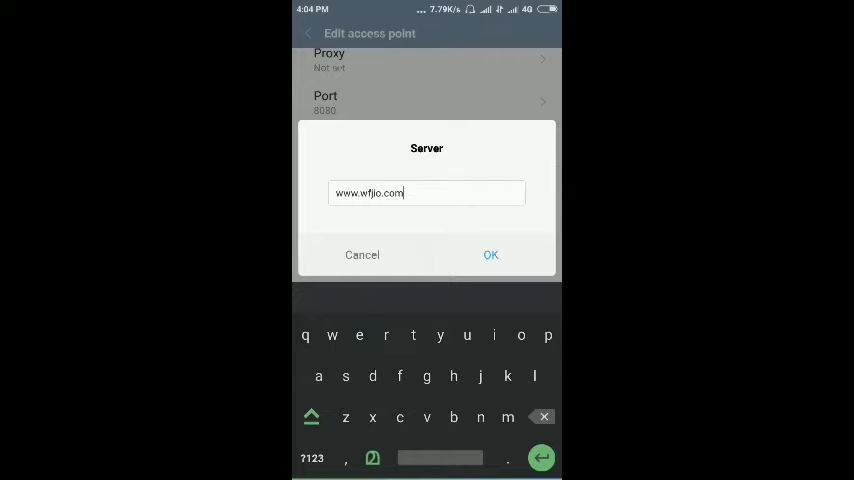
pyautogui.click(490, 254)
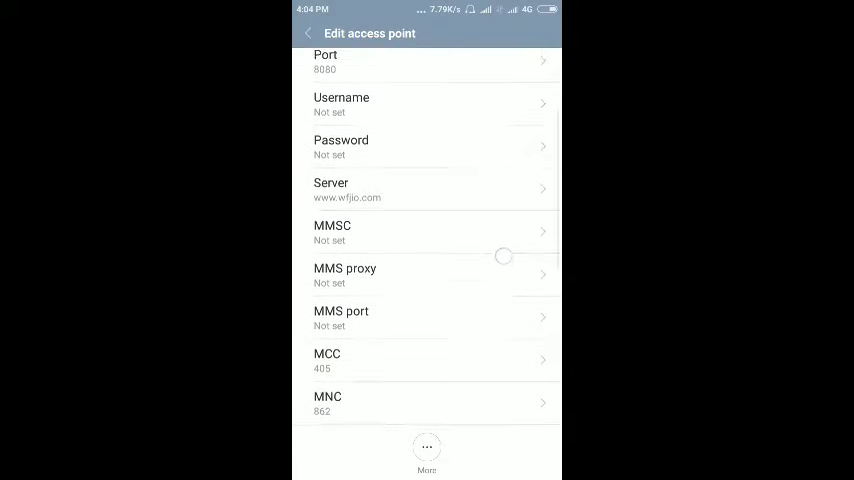
# - Choose PAP as the authentication type
pyautogui.scroll(-3)
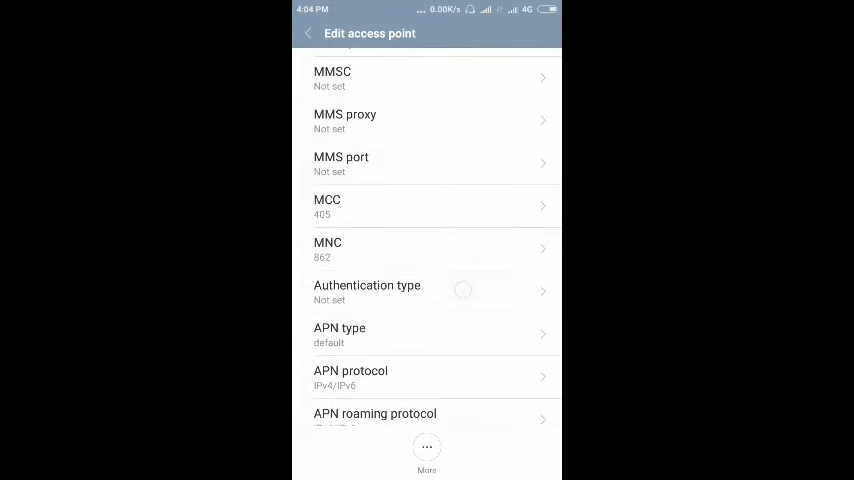
pyautogui.click(368, 290)
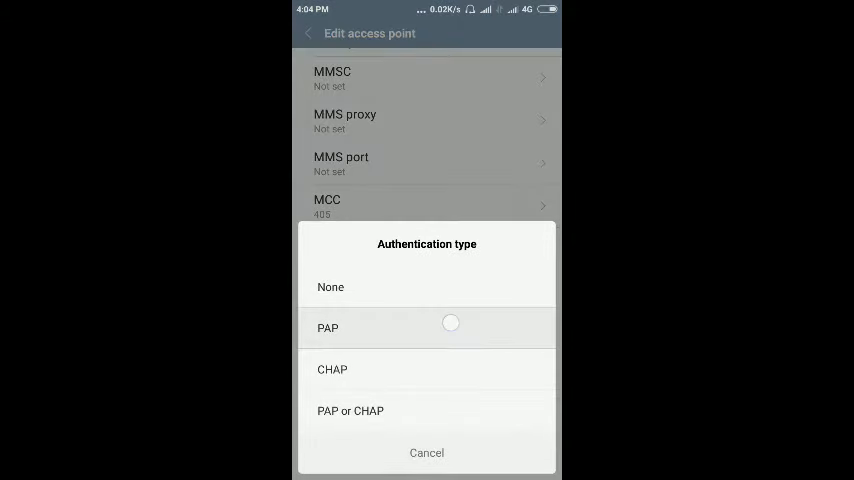
pyautogui.click(328, 328)
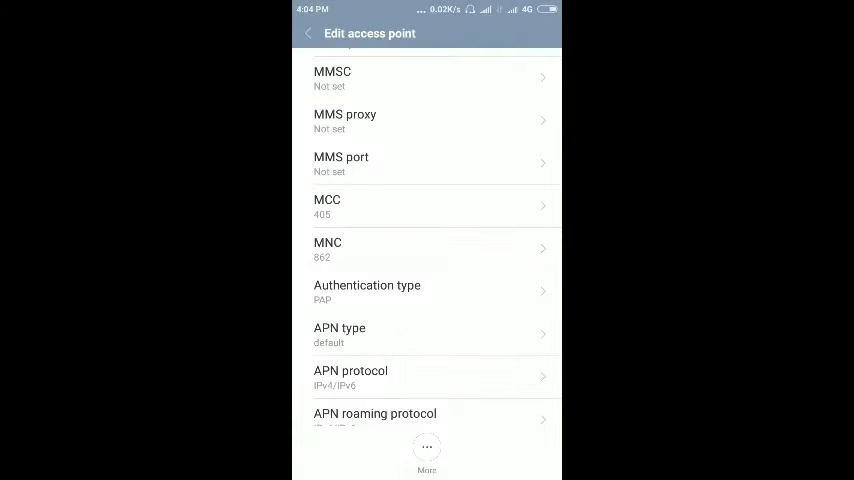
# - Append xcap so the APN type reads default,xcap
pyautogui.click(340, 334)
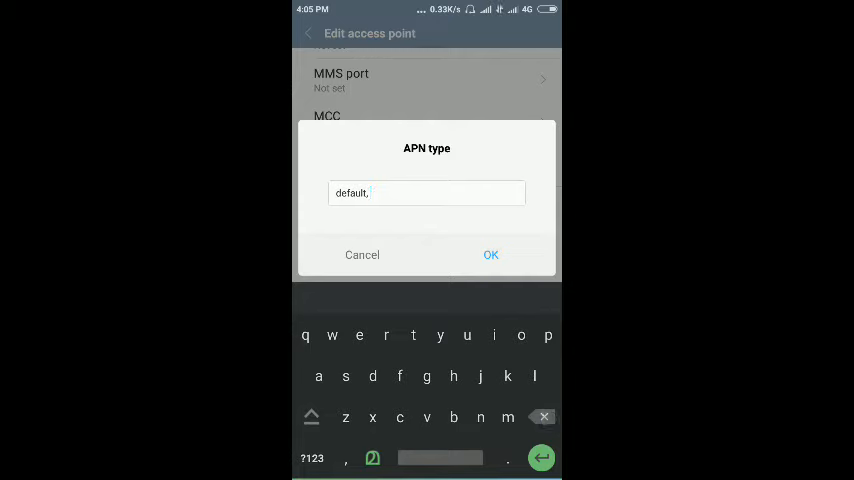
pyautogui.write('xc')
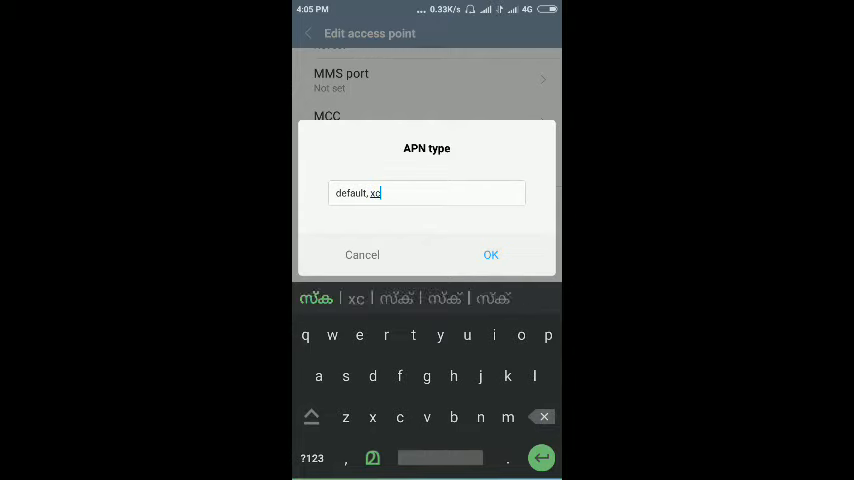
pyautogui.write('ap')
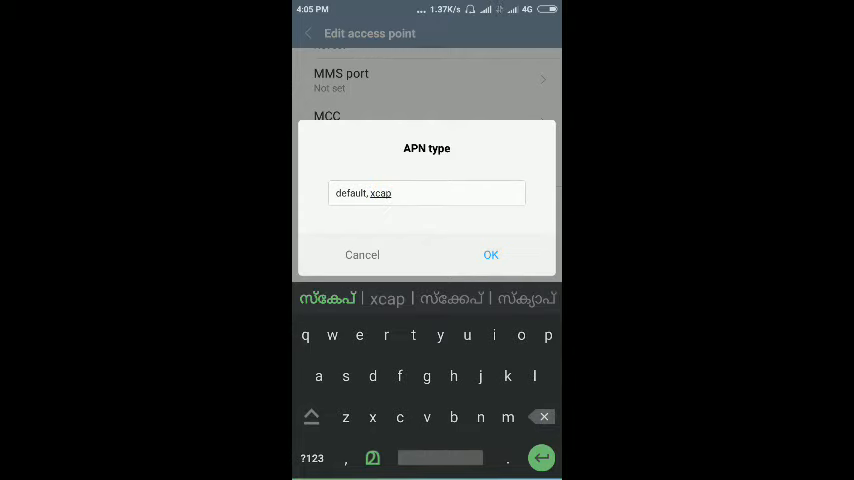
pyautogui.click(492, 254)
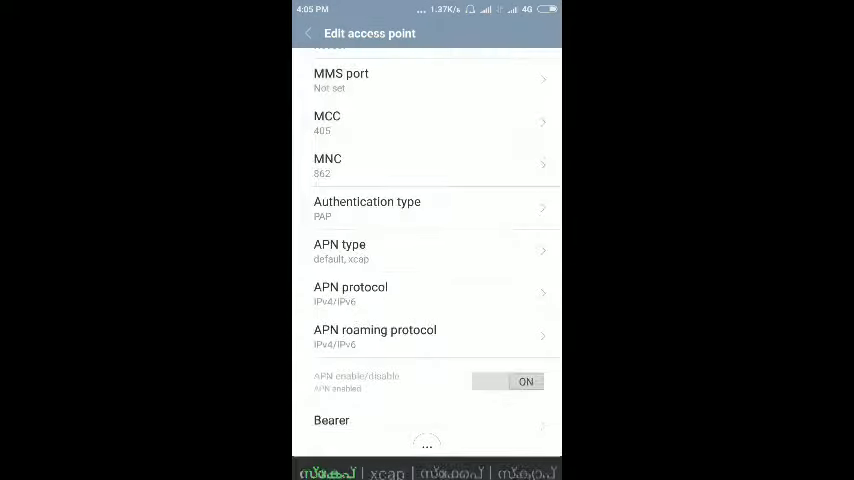
# - Set the MVNO type to SPN
pyautogui.scroll(-3)
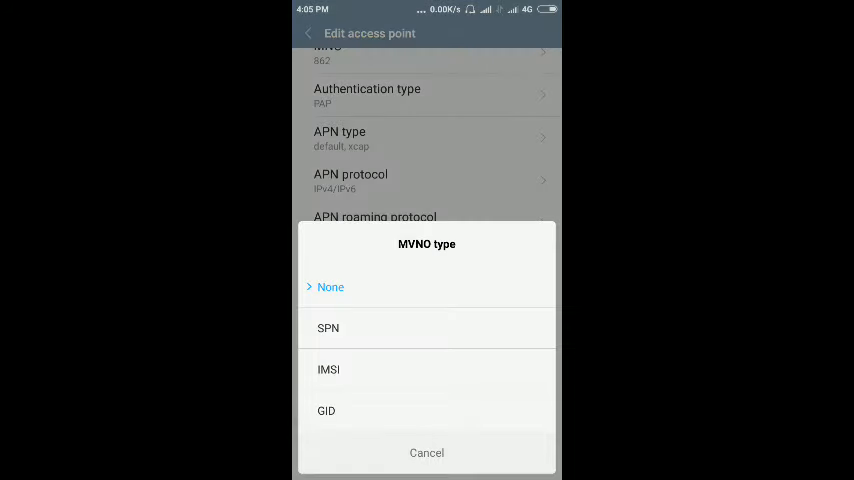
pyautogui.click(328, 328)
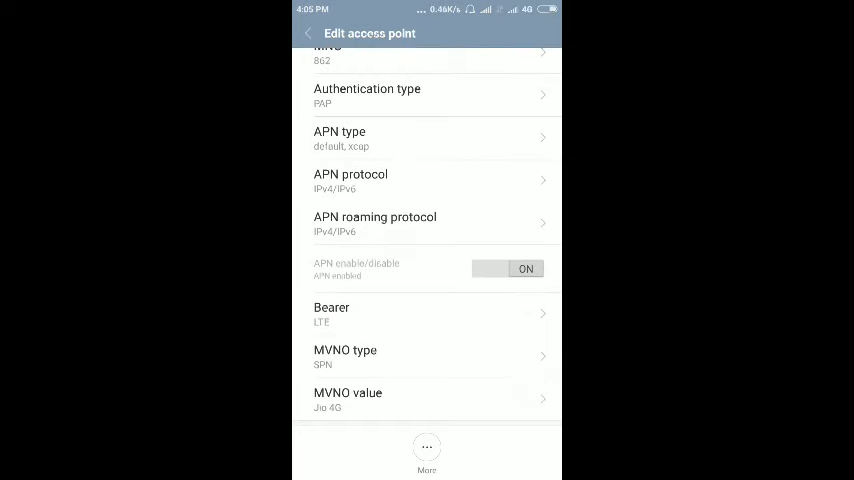
# - Save the edited access point via More > Save and return to the home screen
pyautogui.click(426, 448)
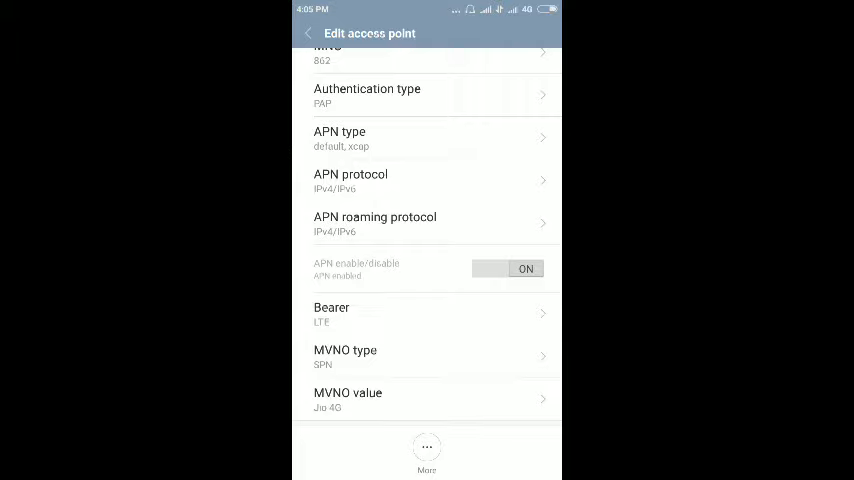
pyautogui.click(312, 32)
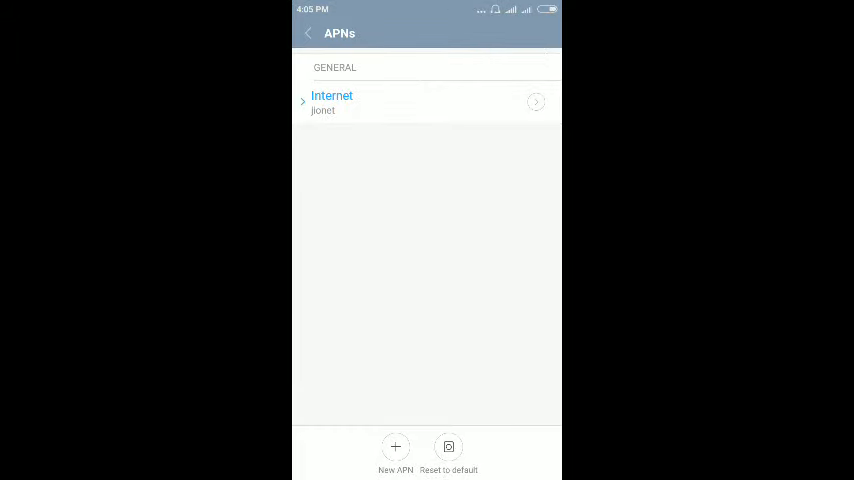
pyautogui.click(308, 32)
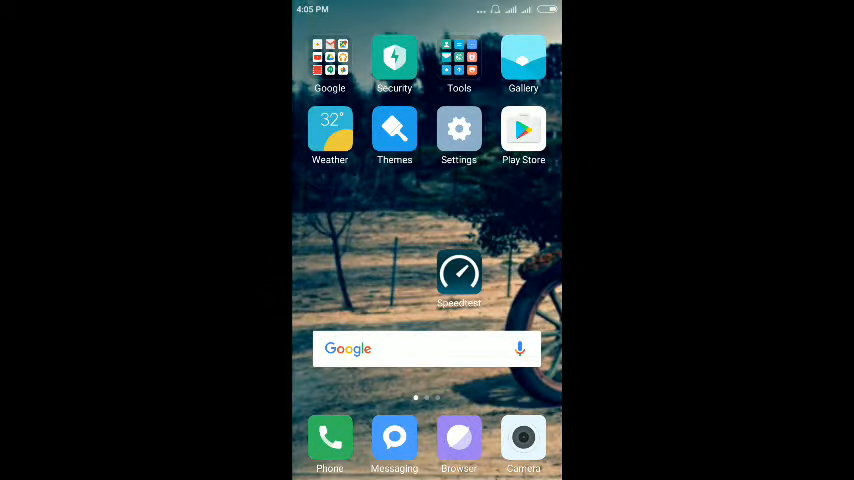
# - Launch Speedtest again to re-test the reconfigured Jio connection
pyautogui.click(460, 272)
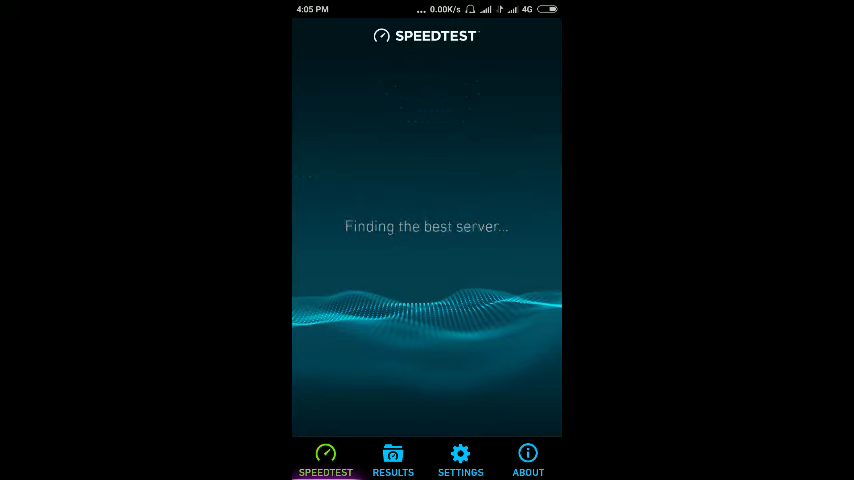